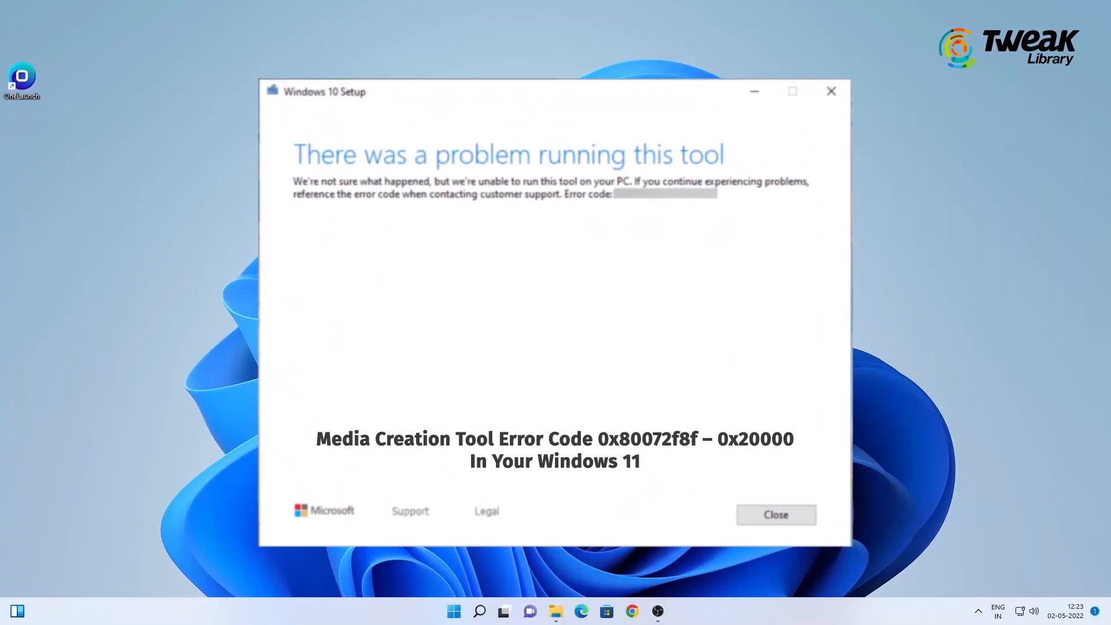
Close the Windows 10 Setup error dialog, leaving only the desktop
{"action": "left_click", "coordinate": [775, 513]}
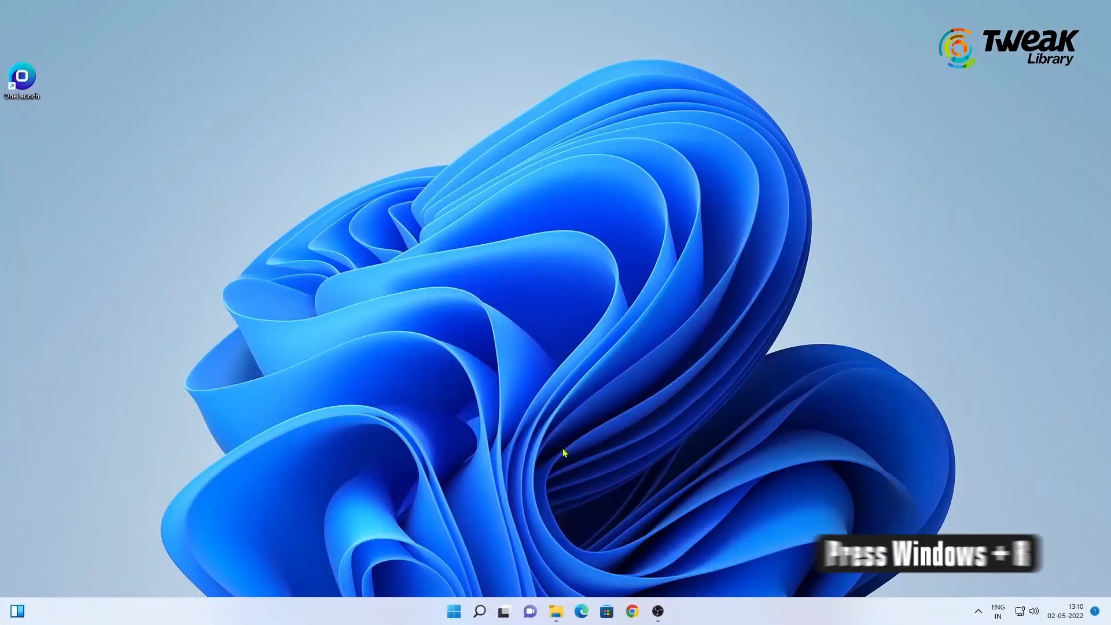
Launch Registry Editor through the Run prompt with regedit
{"action": "key", "text": "Win+r"}
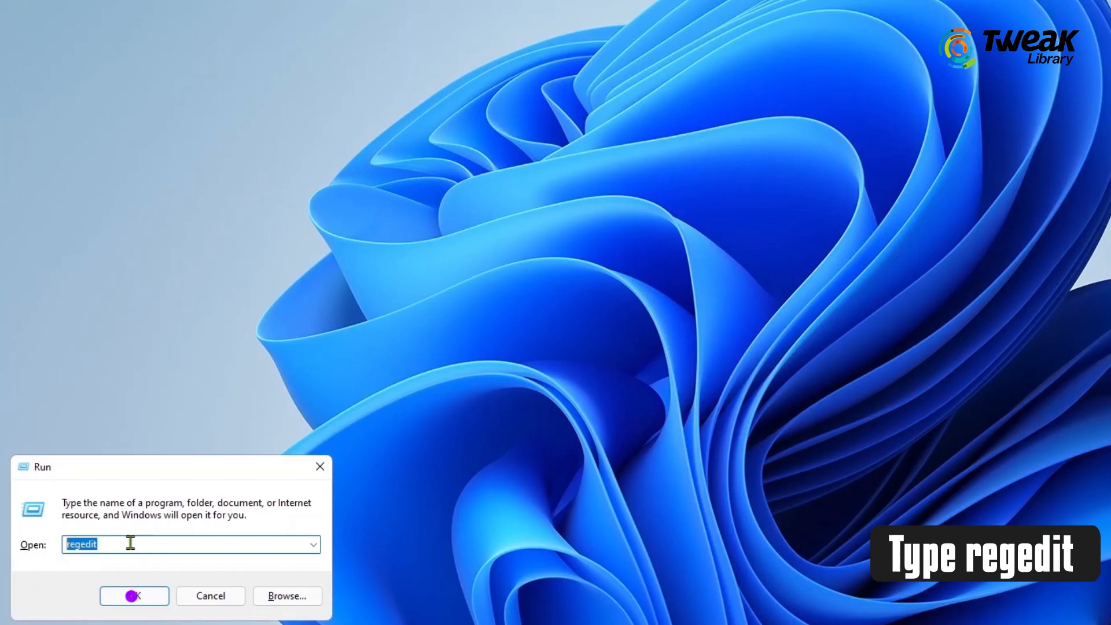
{"action": "left_click", "coordinate": [132, 613]}
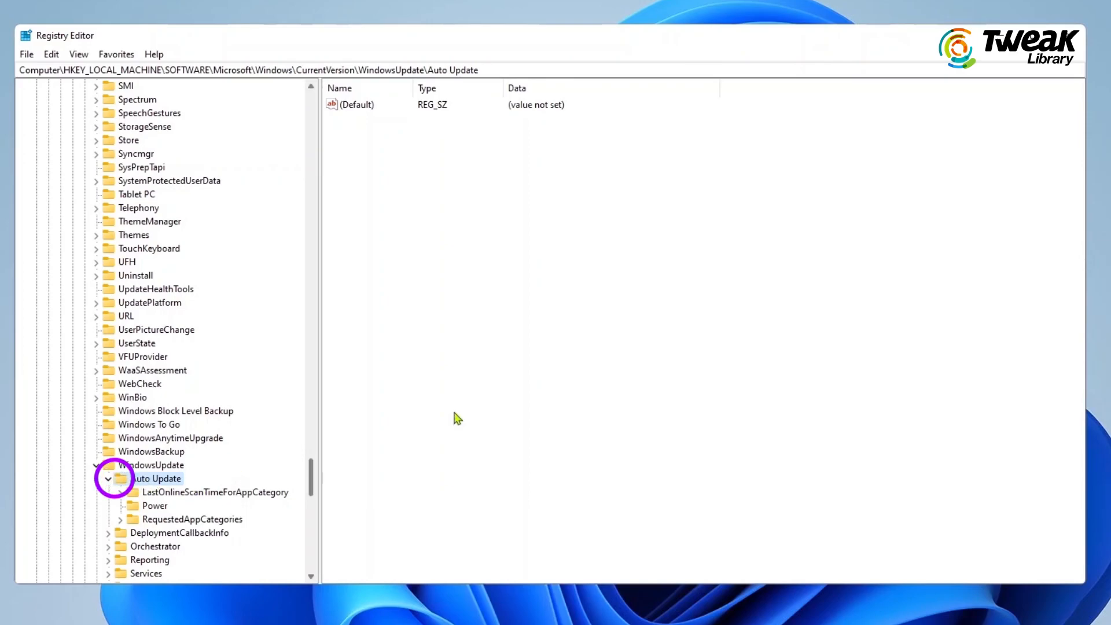
Create DWORD (32-bit) value 'New Value #1' in Auto Update and set its data to 1
{"action": "right_click", "coordinate": [456, 418]}
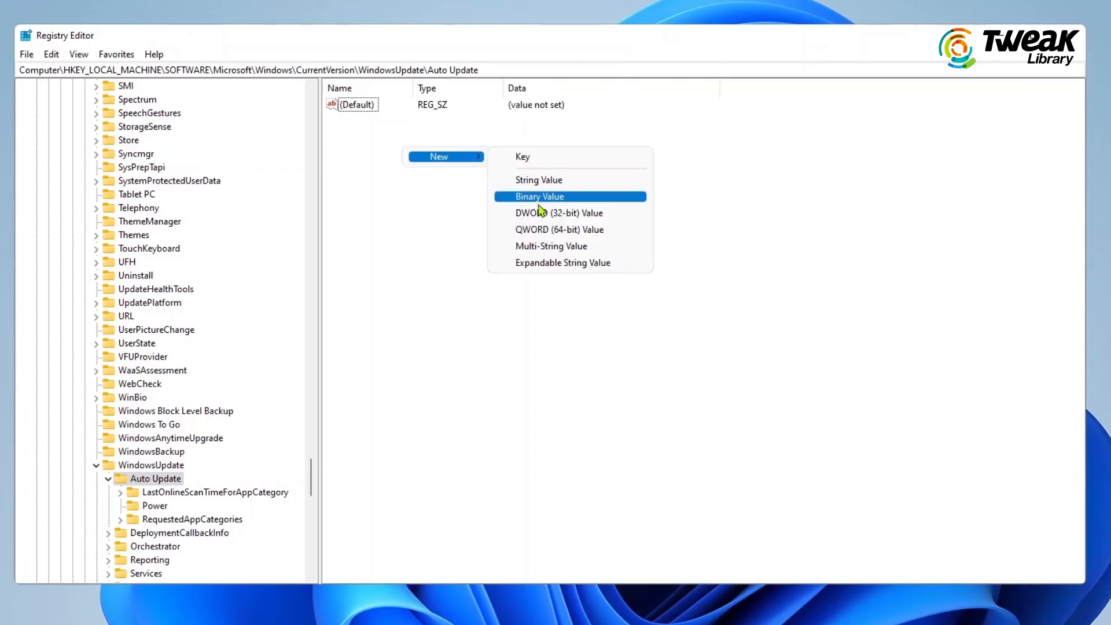
{"action": "mouse_move", "coordinate": [542, 218]}
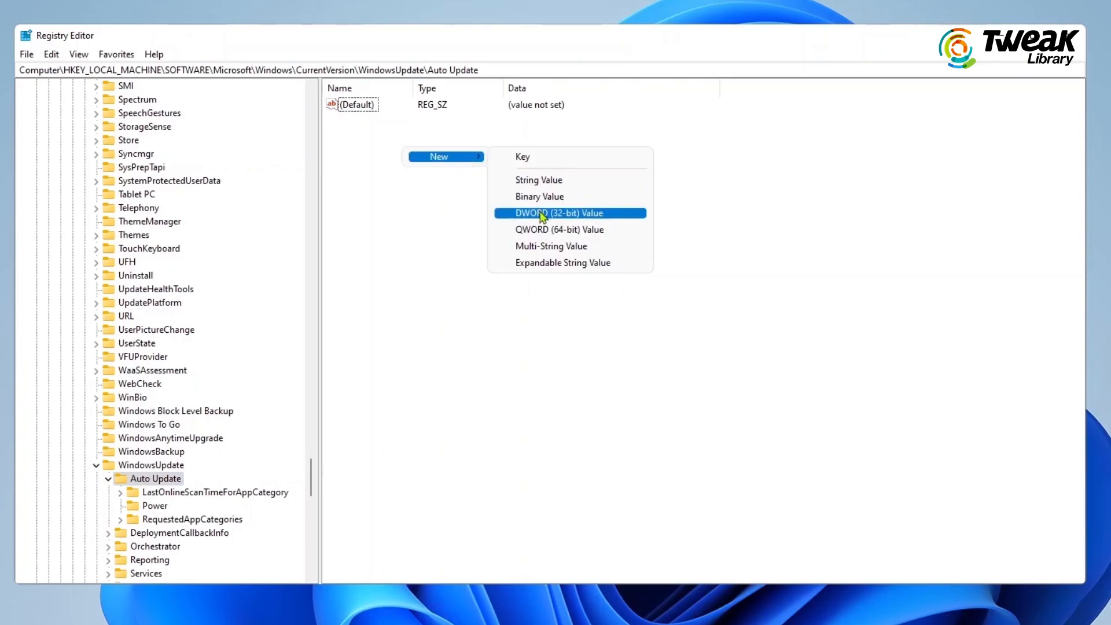
{"action": "left_click", "coordinate": [551, 213]}
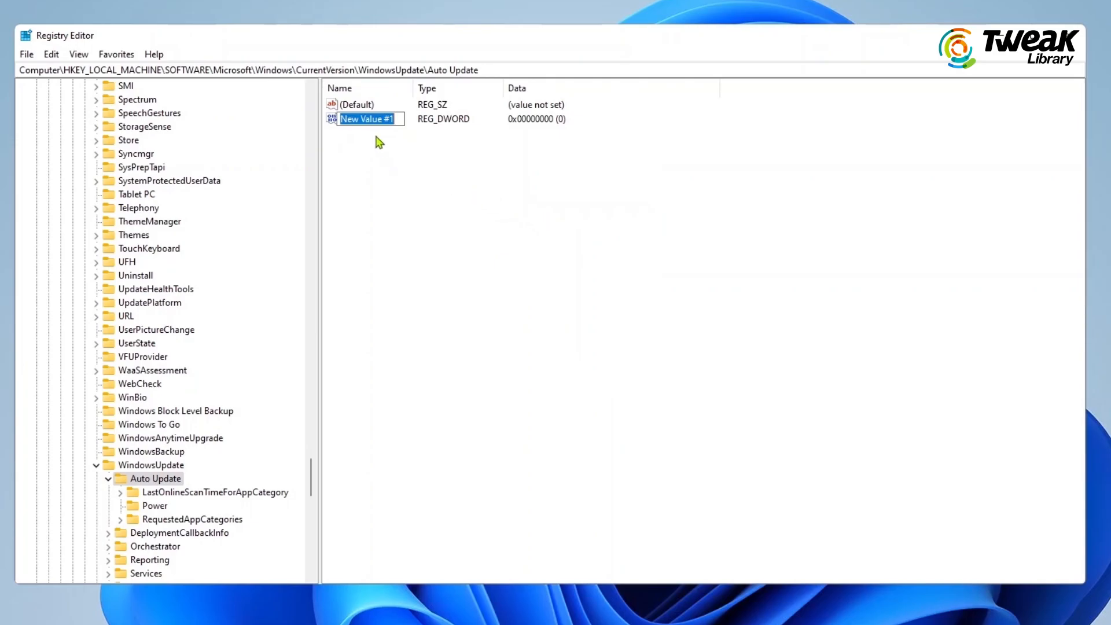
{"action": "double_click", "coordinate": [366, 118]}
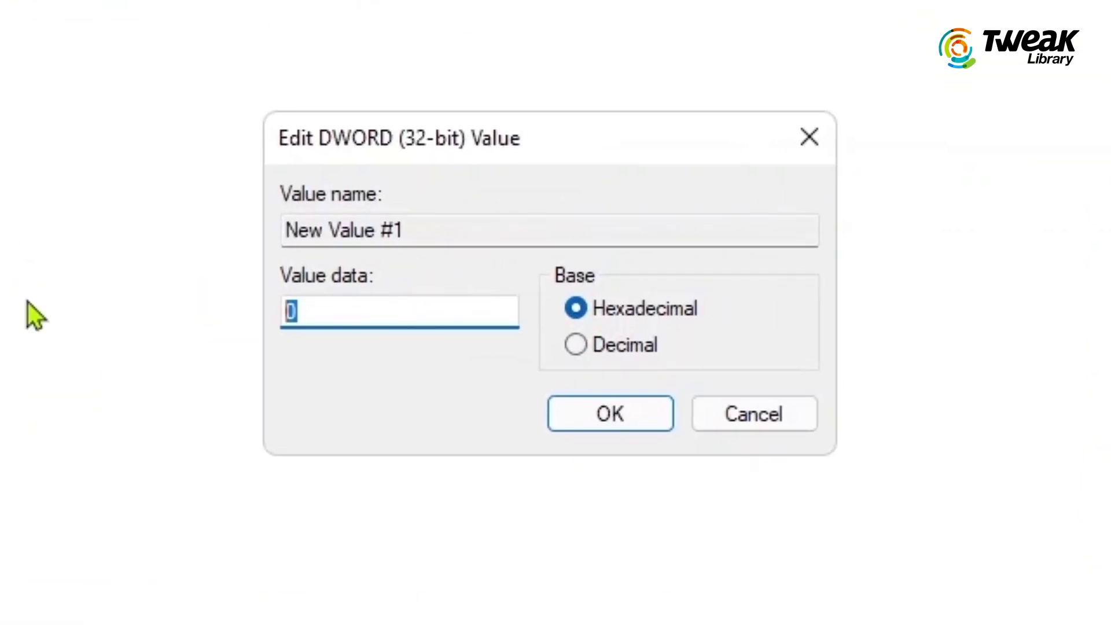
{"action": "left_click", "coordinate": [611, 413]}
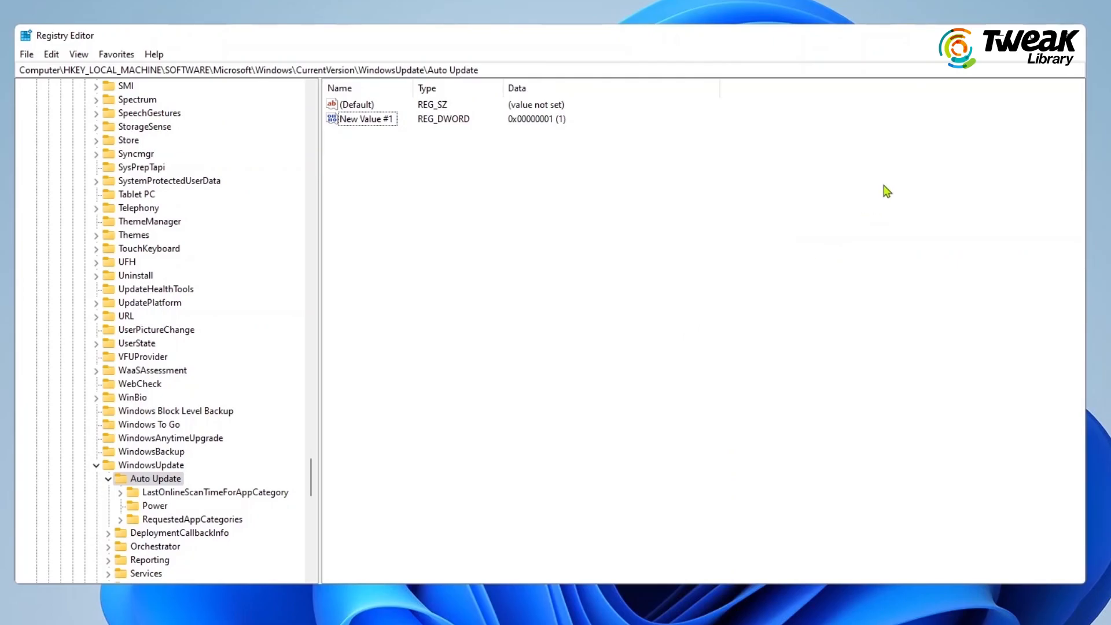
{"action": "mouse_move", "coordinate": [1015, 112]}
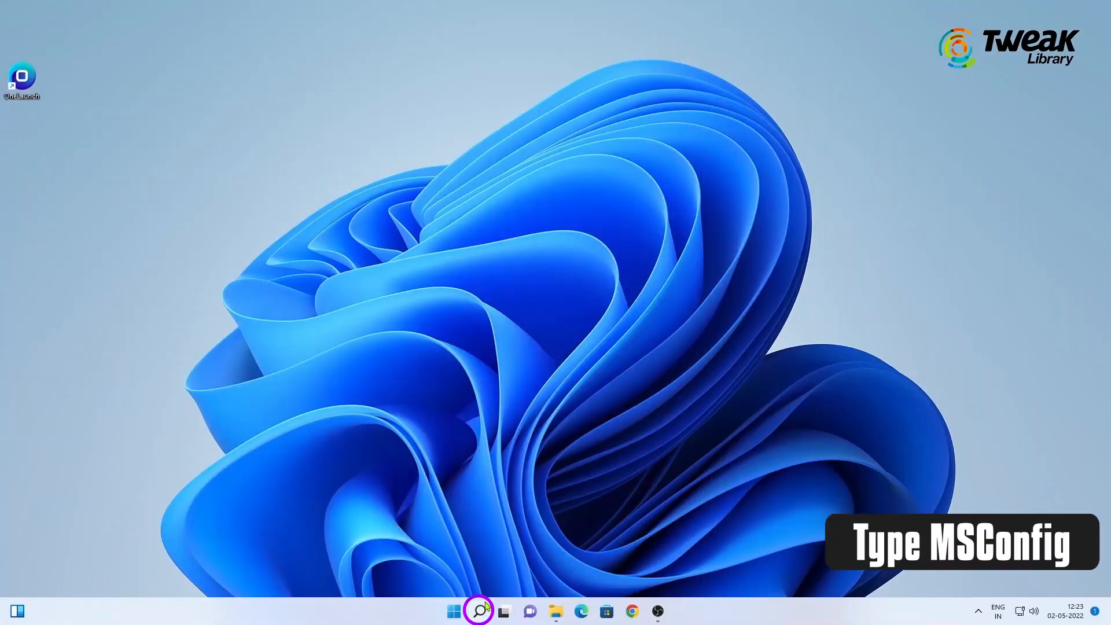
Search for MSConfig from the taskbar to launch System Configuration
{"action": "left_click", "coordinate": [480, 611]}
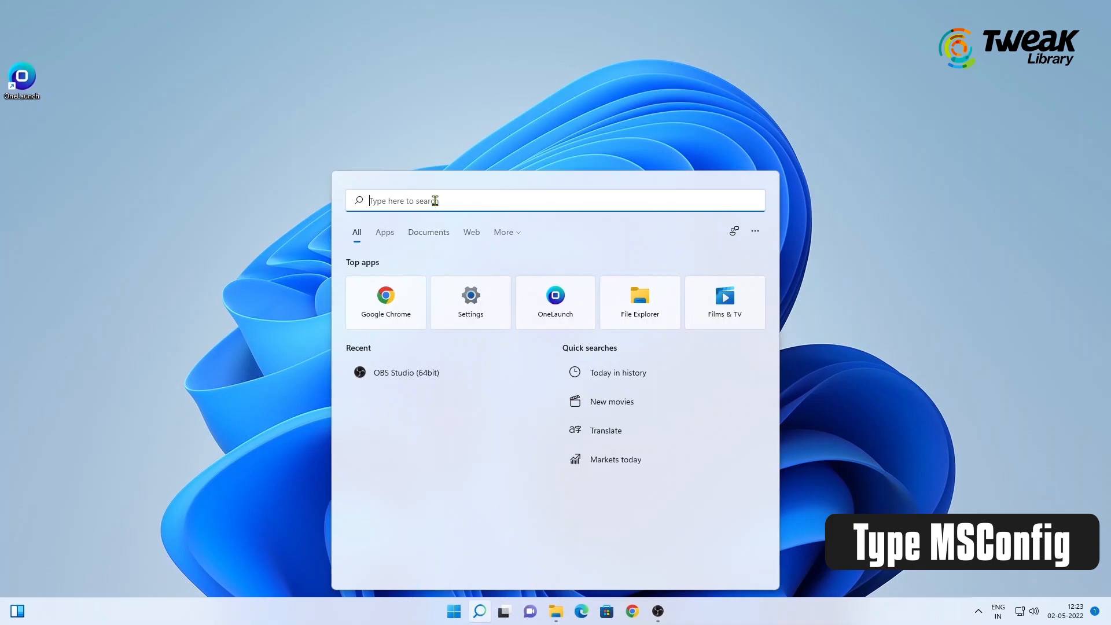
{"action": "type", "text": "MSConfig"}
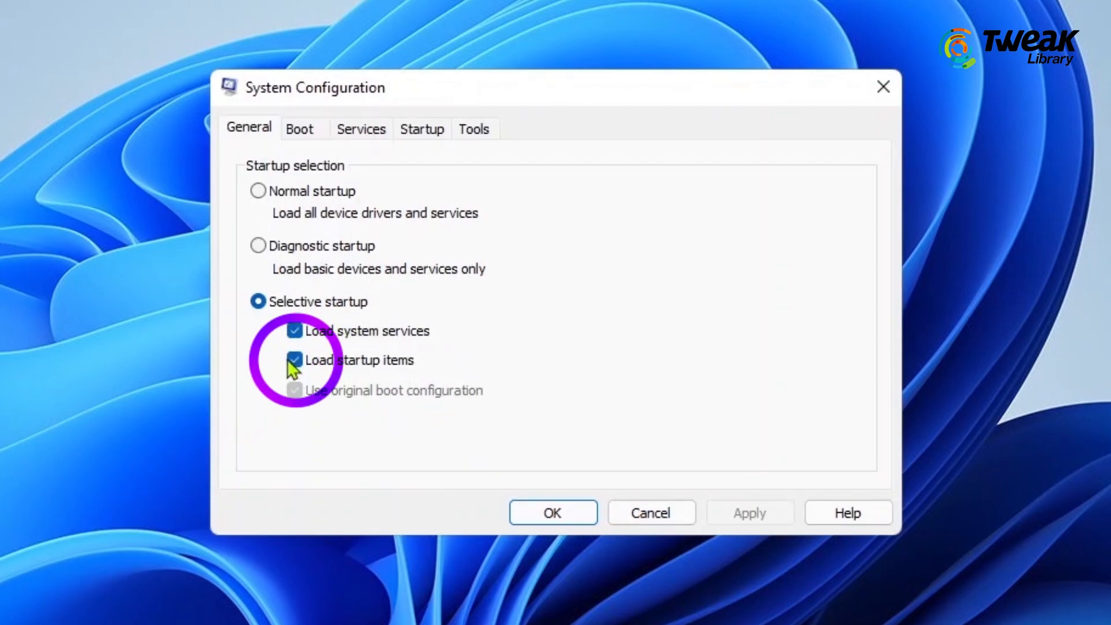
Disable loading startup items, hide Microsoft services, and disable all remaining services
{"action": "left_click", "coordinate": [294, 360]}
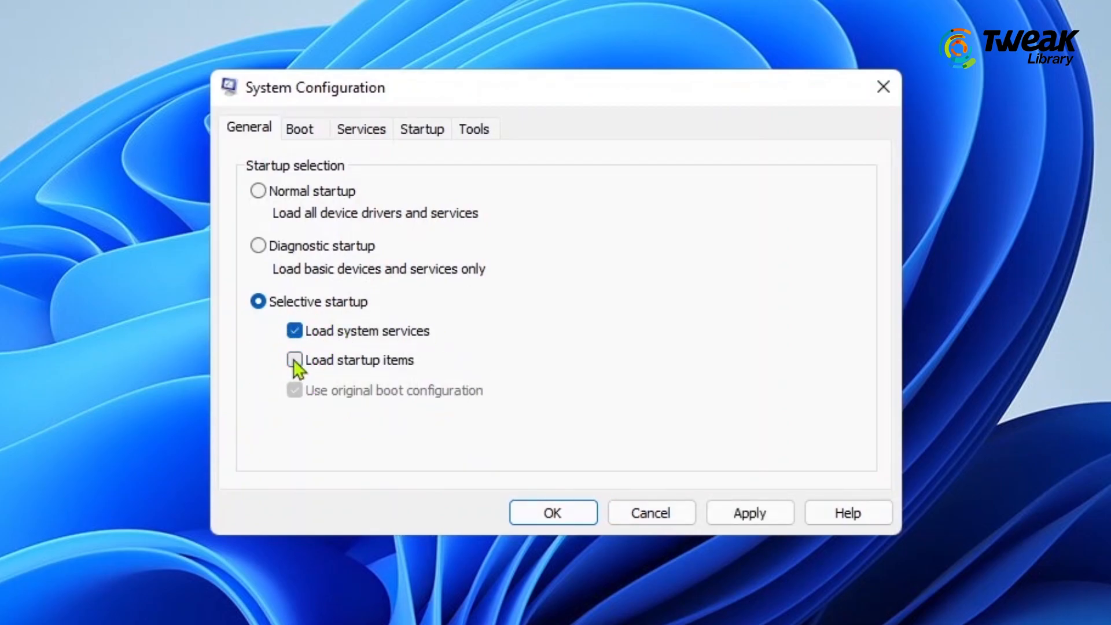
{"action": "left_click", "coordinate": [294, 361]}
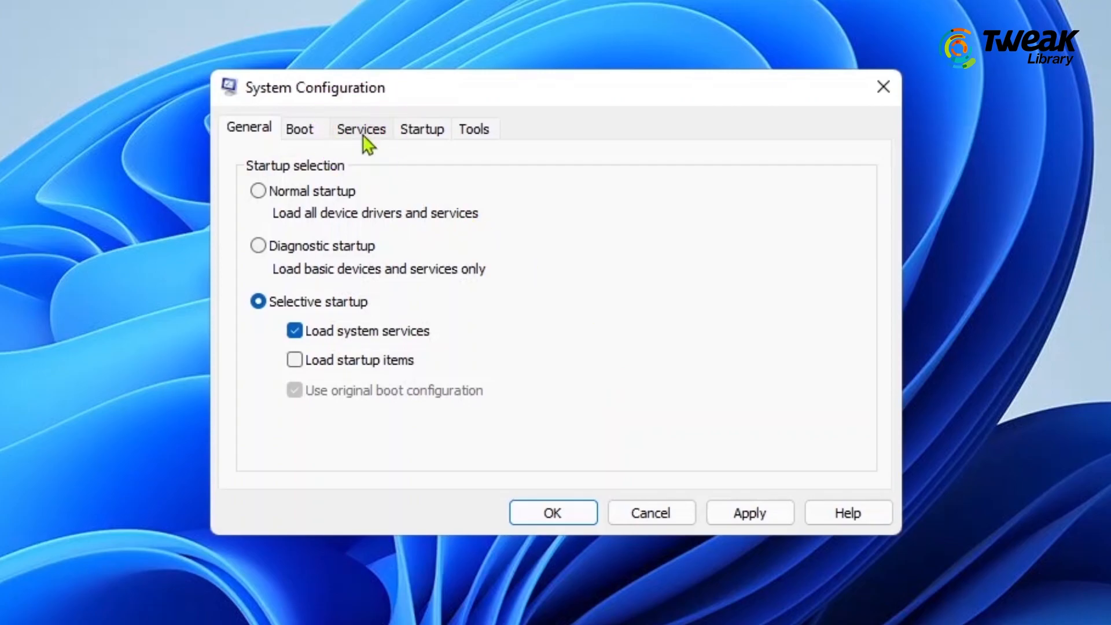
{"action": "left_click", "coordinate": [361, 129]}
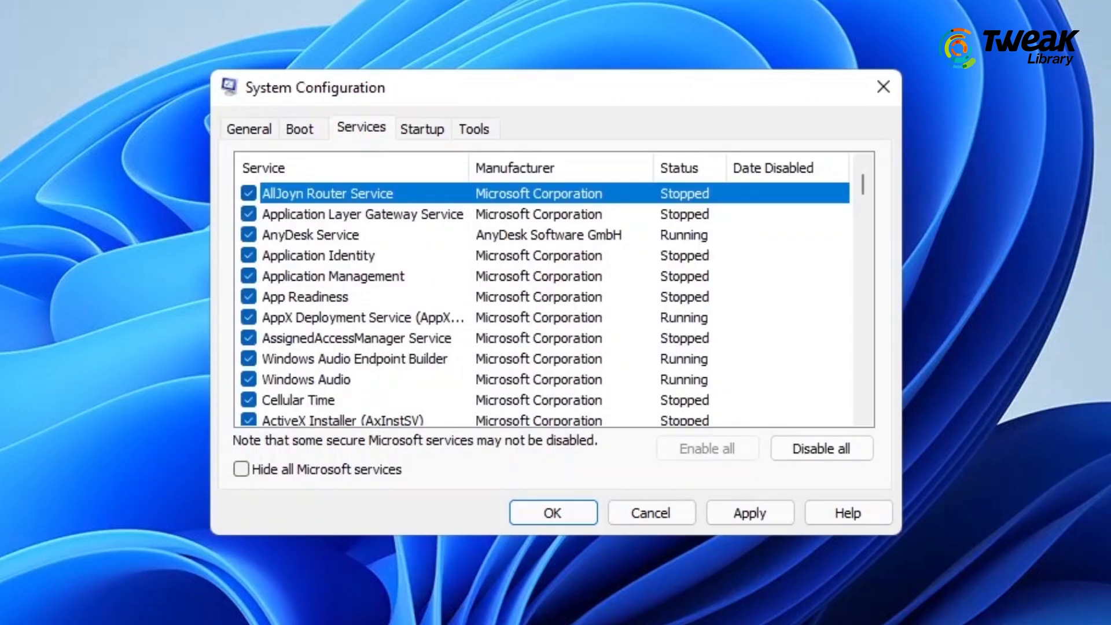
{"action": "left_click", "coordinate": [241, 470]}
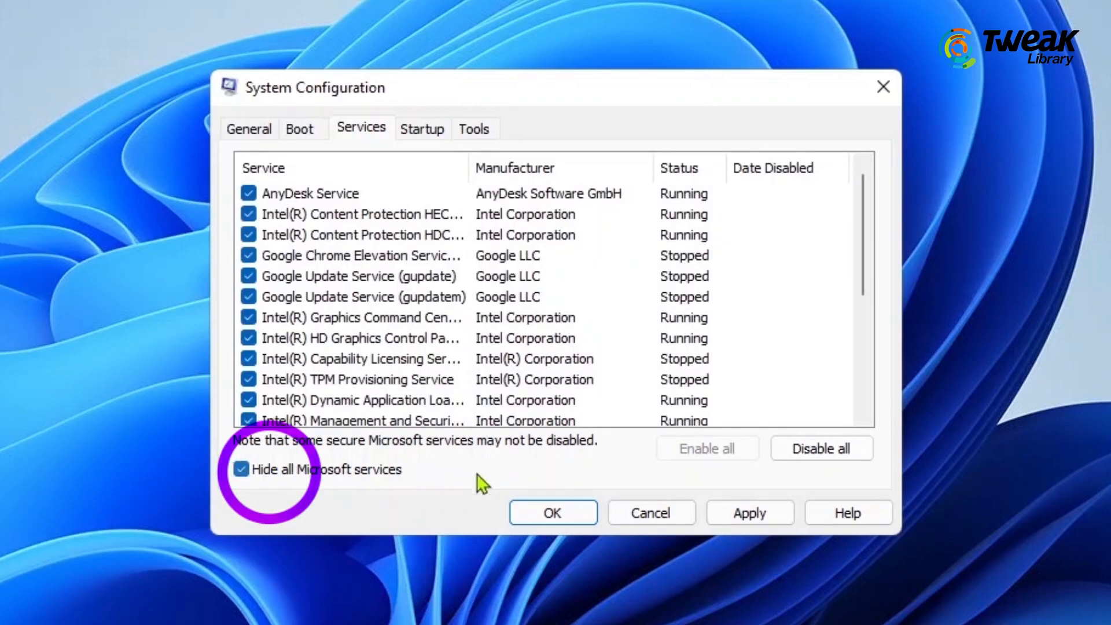
{"action": "left_click", "coordinate": [822, 449]}
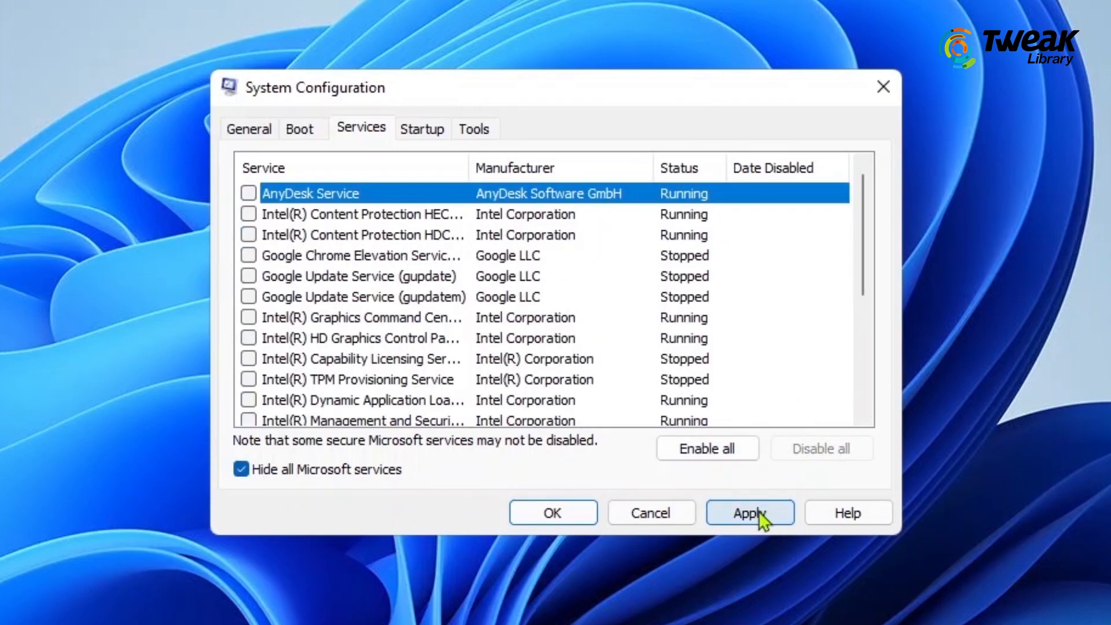
Apply the clean-boot configuration and restart the computer
{"action": "left_click", "coordinate": [750, 512]}
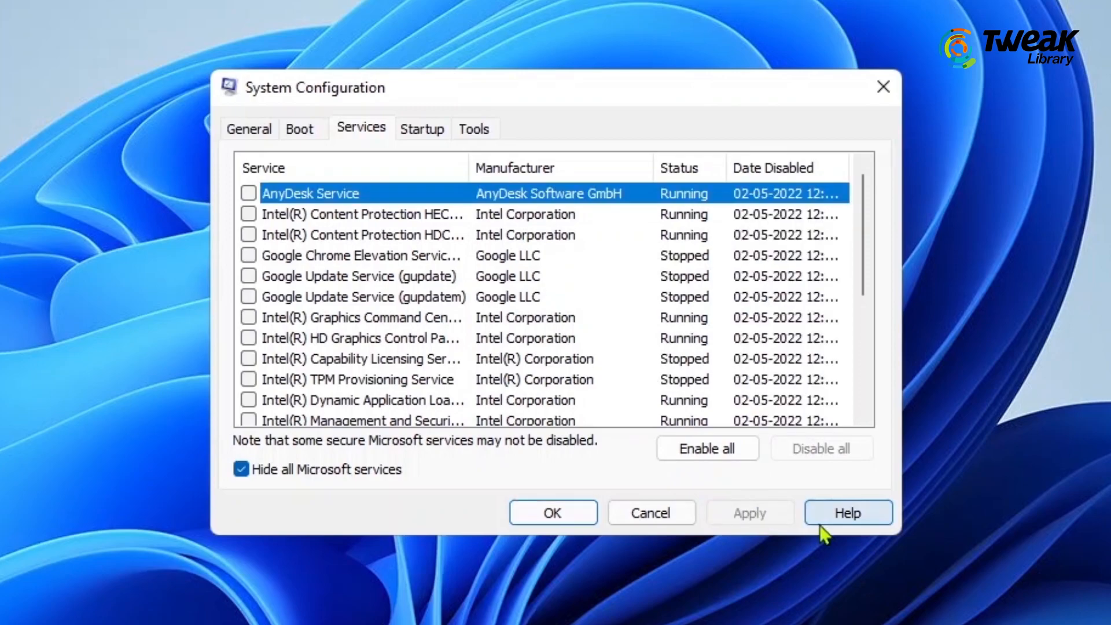
{"action": "left_click", "coordinate": [554, 512]}
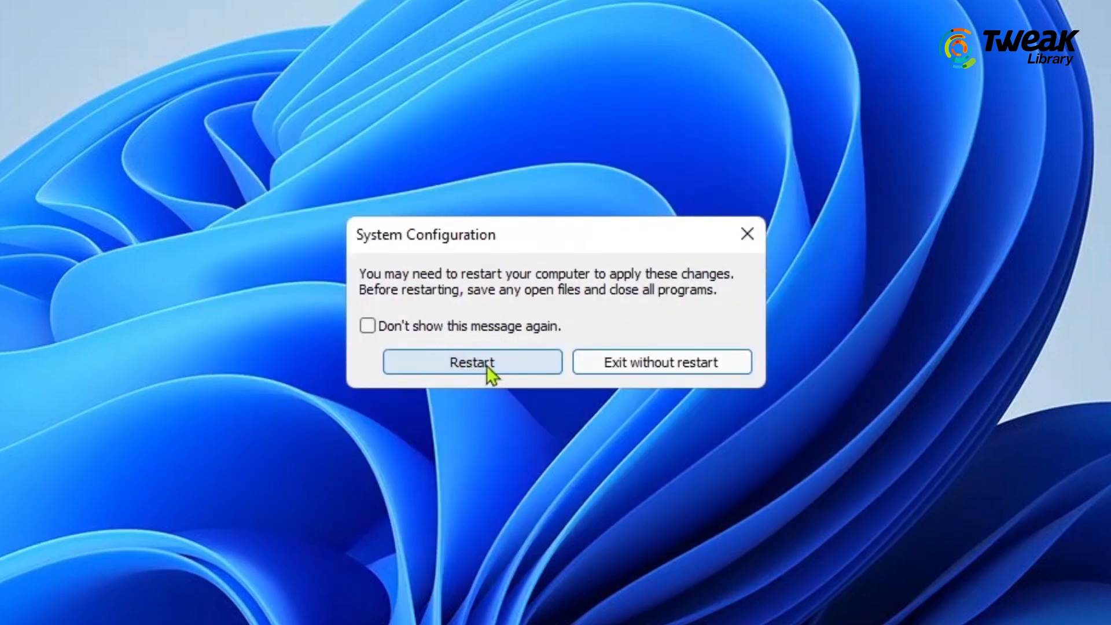
{"action": "left_click", "coordinate": [472, 361]}
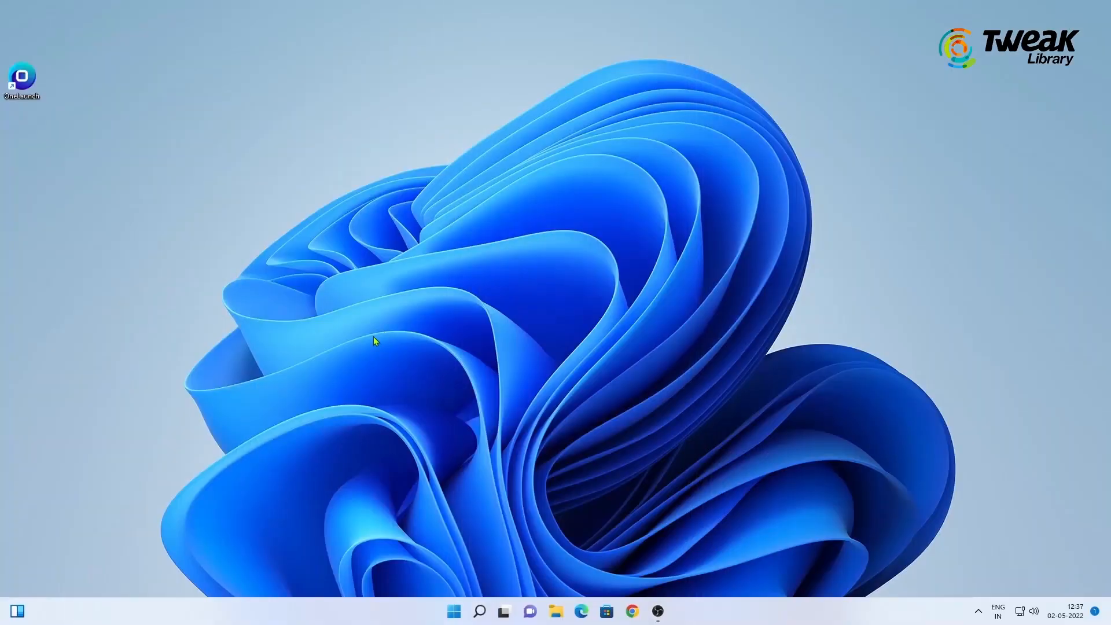
Browse to C:\Windows\SoftwareDistribution\Download in File Explorer
{"action": "left_click", "coordinate": [555, 611]}
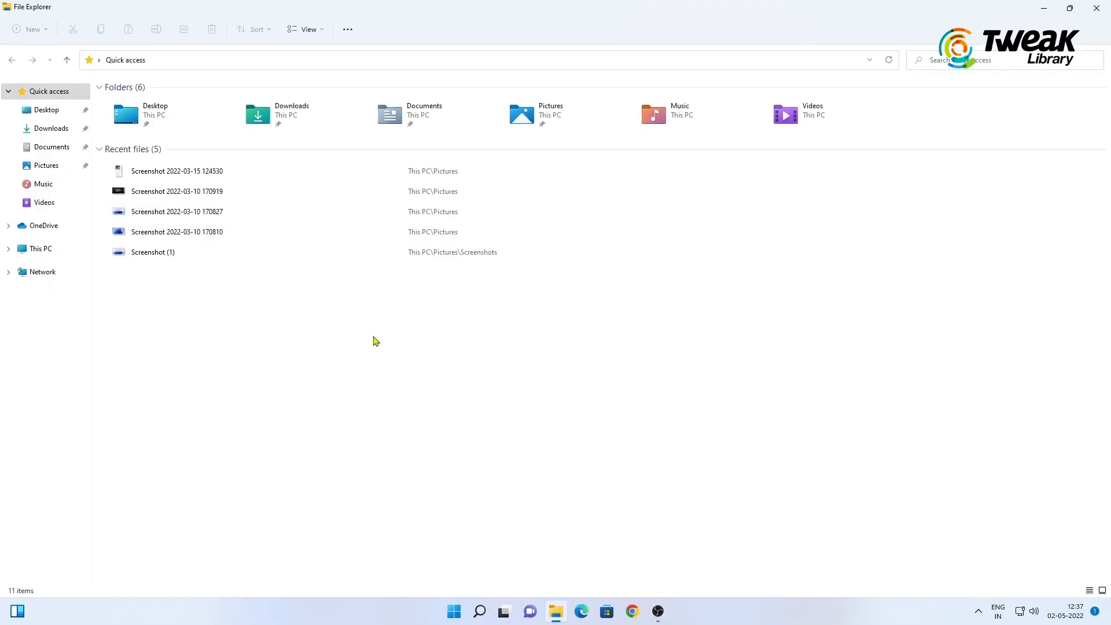
{"action": "left_click", "coordinate": [36, 249]}
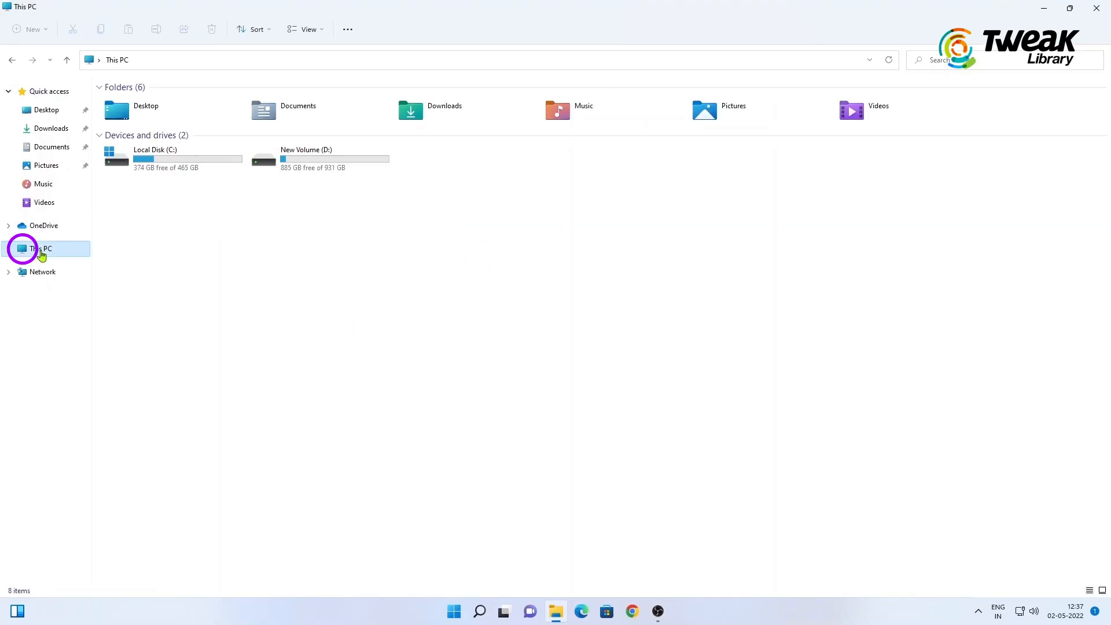
{"action": "double_click", "coordinate": [168, 157]}
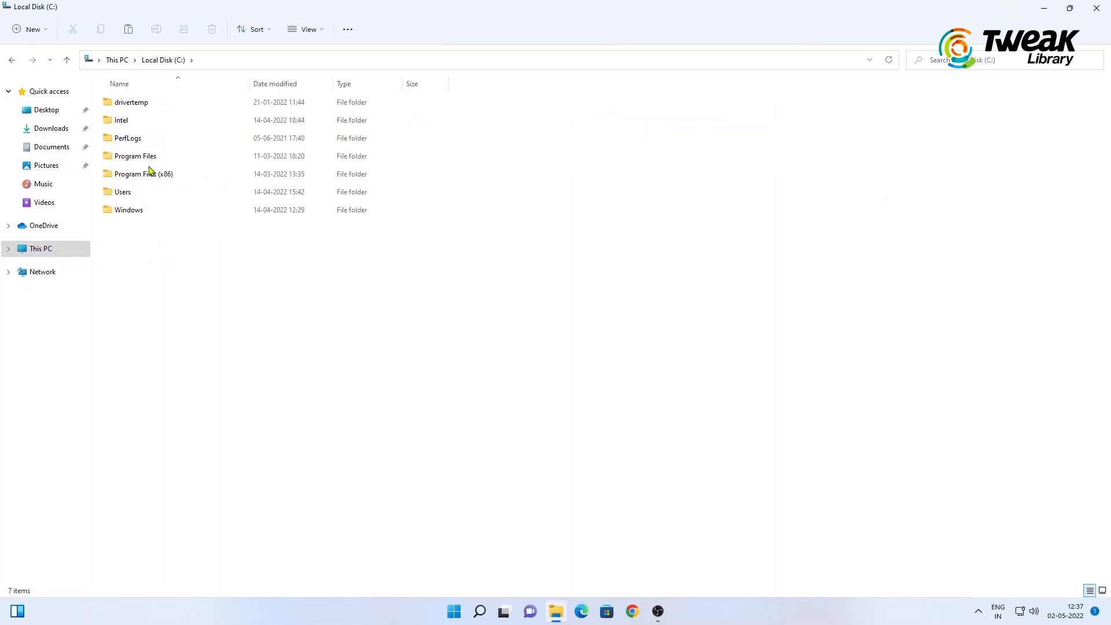
{"action": "double_click", "coordinate": [130, 209]}
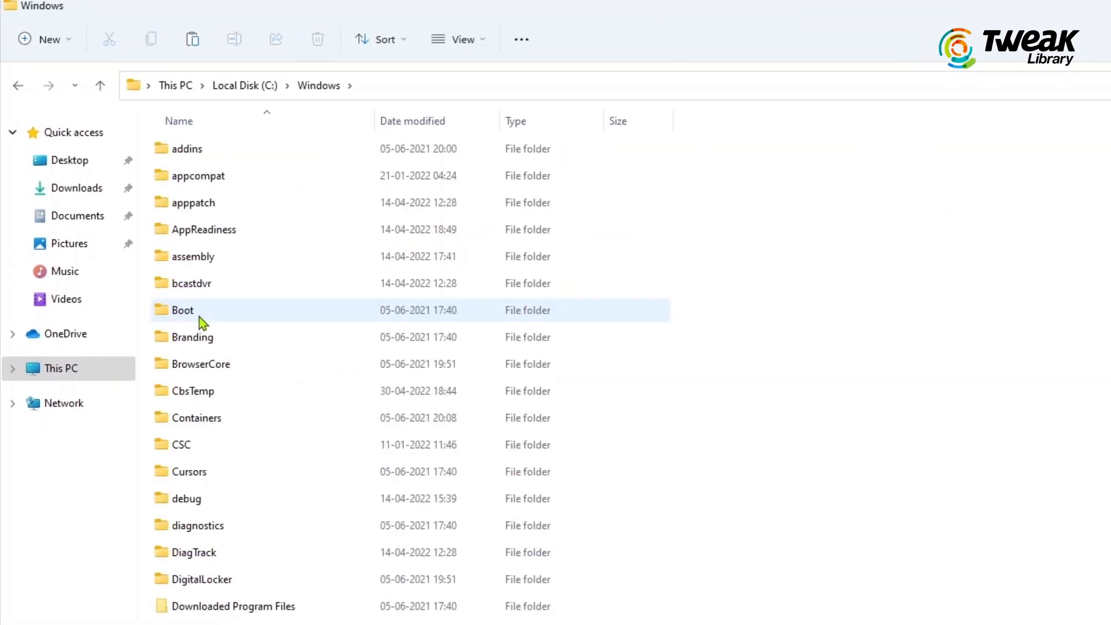
{"action": "scroll", "scroll_direction": "down", "scroll_amount": 3}
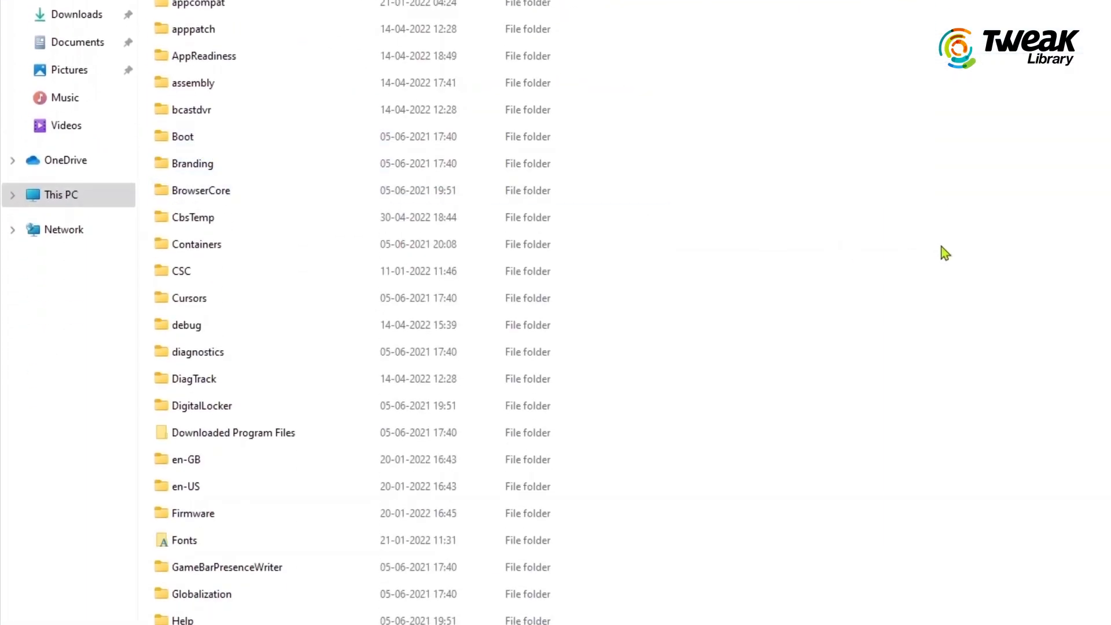
{"action": "scroll", "scroll_direction": "down", "scroll_amount": 3}
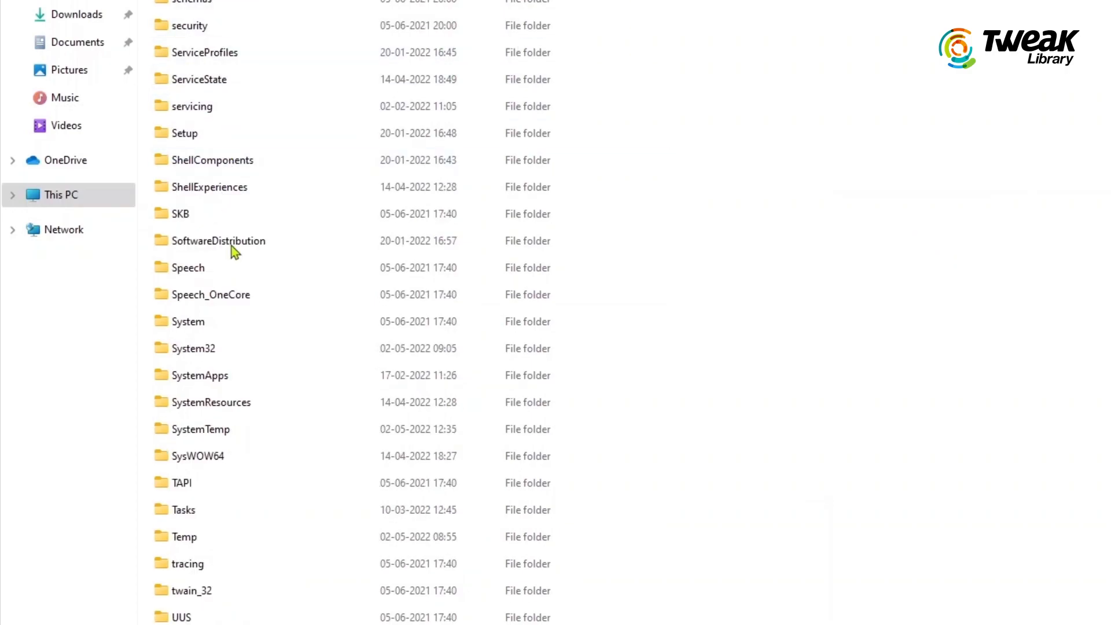
{"action": "double_click", "coordinate": [218, 241]}
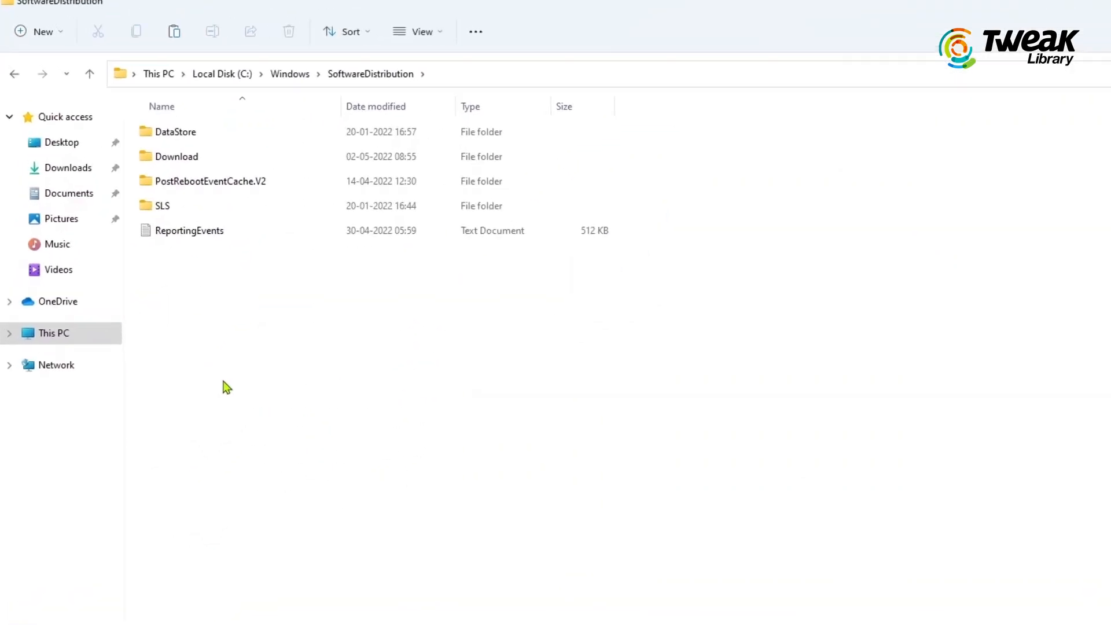
{"action": "double_click", "coordinate": [176, 157]}
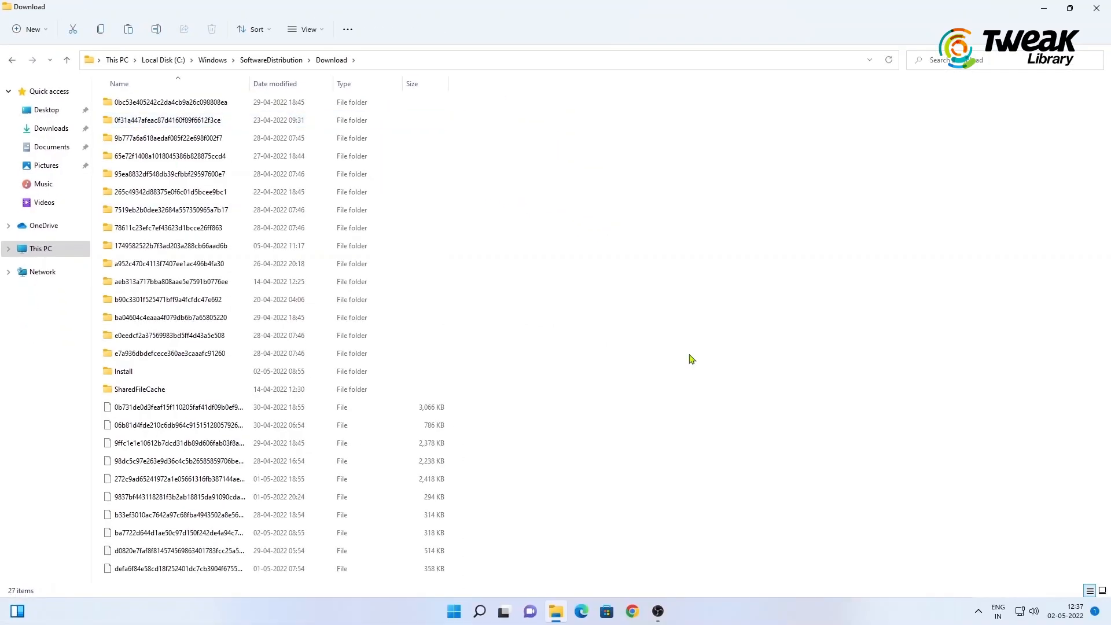
Select and delete all Download contents, approving with administrator permission
{"action": "key", "text": "ctrl+a"}
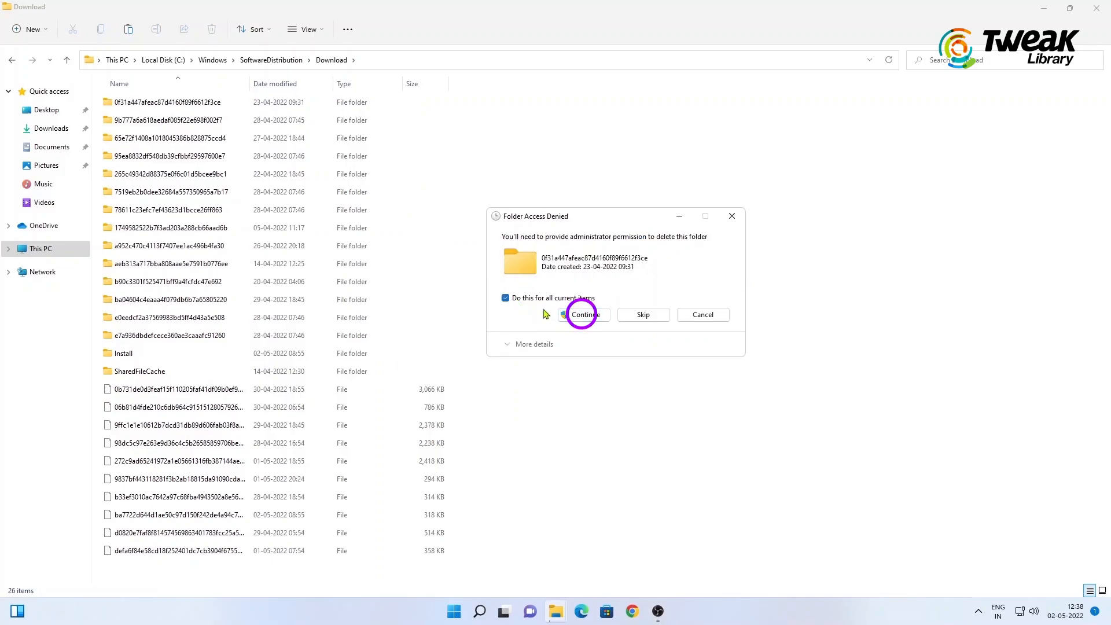
{"action": "left_click", "coordinate": [583, 315]}
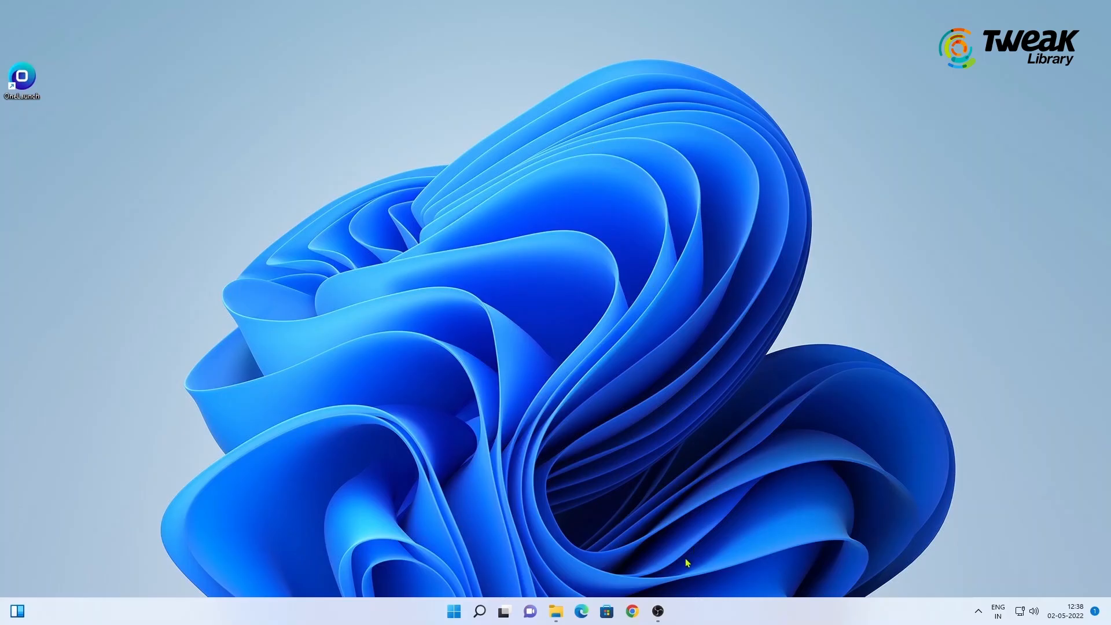
Search 'cmd' and run Command Prompt as administrator
{"action": "type", "text": "cm"}
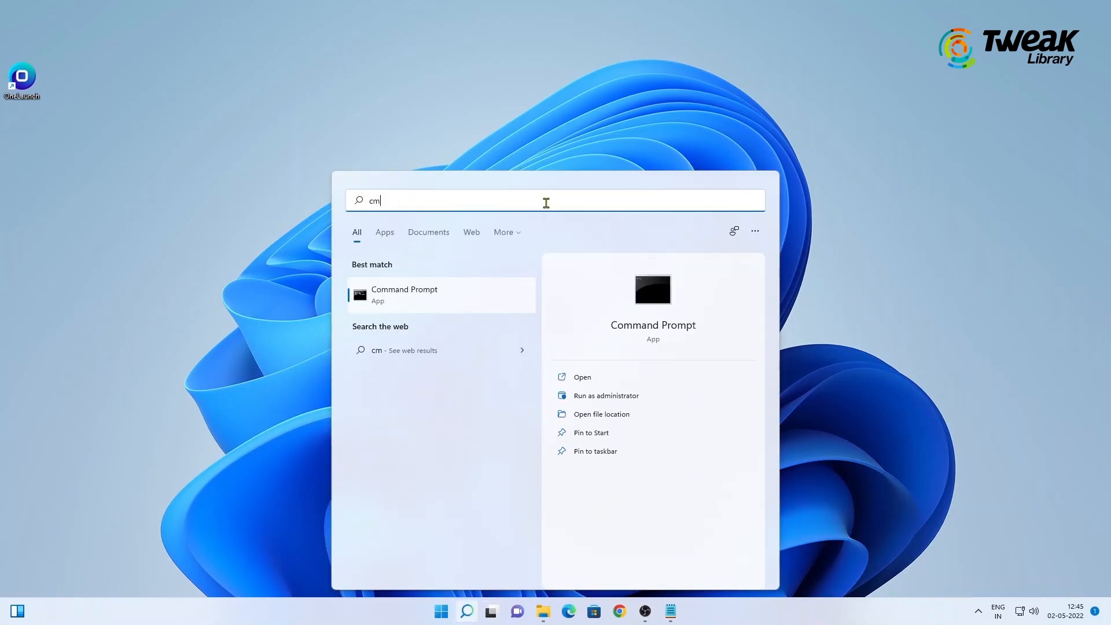
{"action": "left_click", "coordinate": [607, 396]}
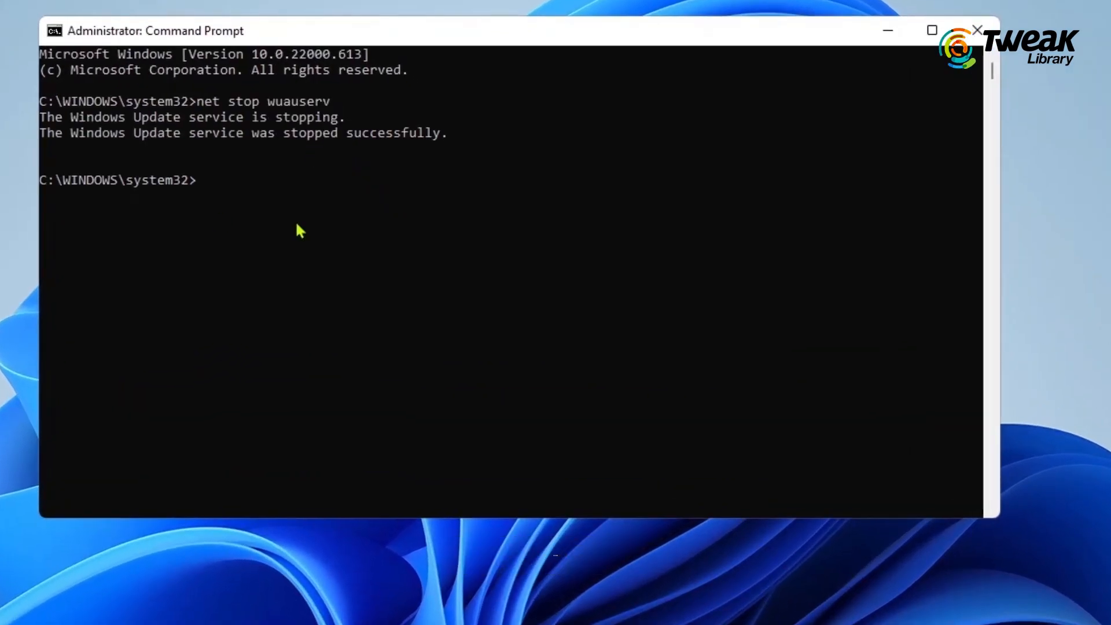
Stop cryptSvc and rename System32\catroot2 to Catroot2.old
{"action": "type", "text": "net stop cryptSvc"}
{"action": "type", "text": "Ren C:\\Windows\\SoftwareDistribution SoftwareDistribution.old"}
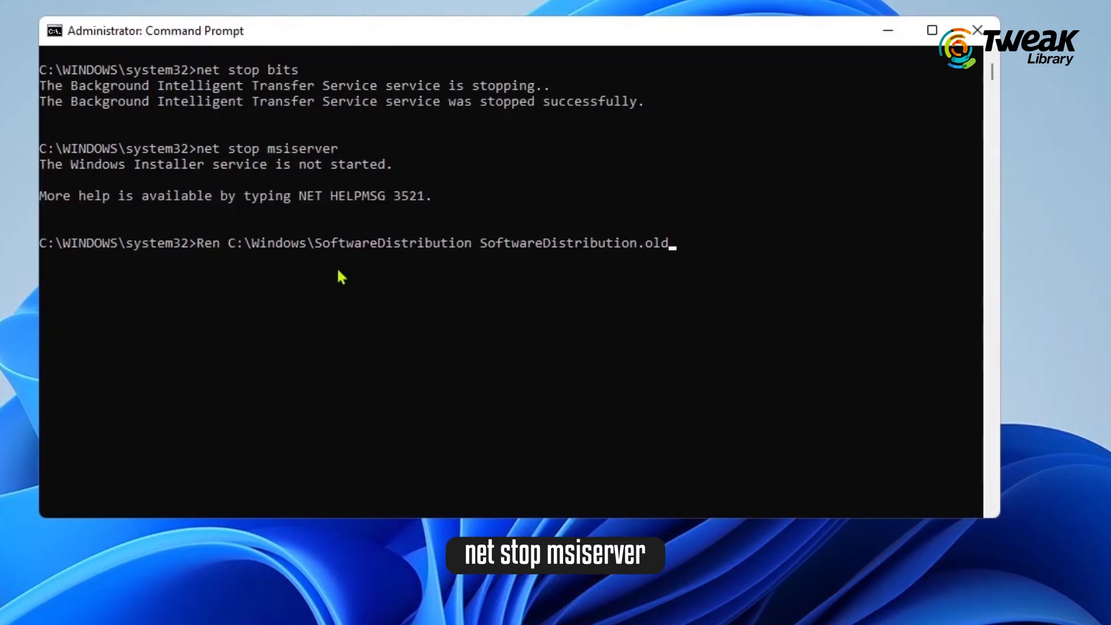
{"action": "type", "text": "Ren C:\\Windows\\System32\\catroot2 Catroot2.old"}
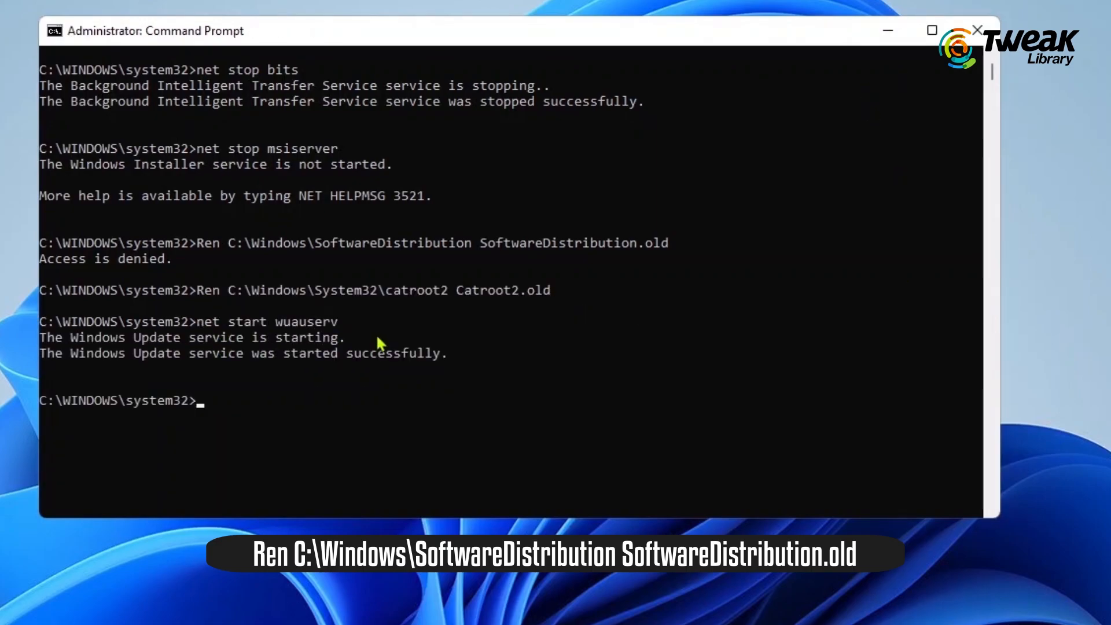
Start the cryptSvc, bits and msiserver services with net start
{"action": "type", "text": "net start cryptSvc"}
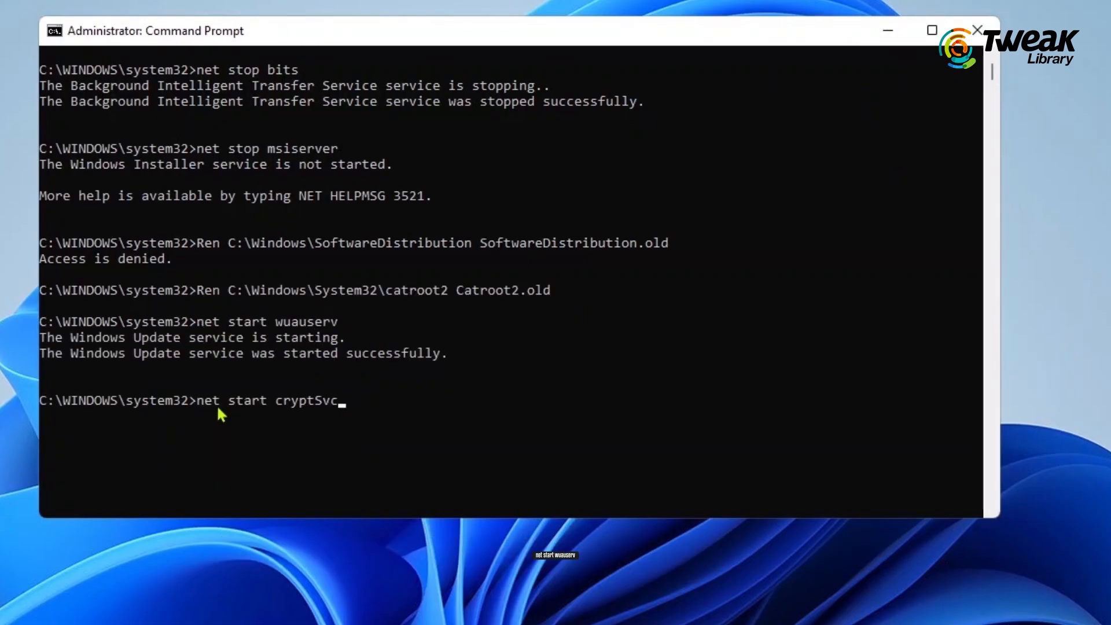
{"action": "key", "text": "Enter"}
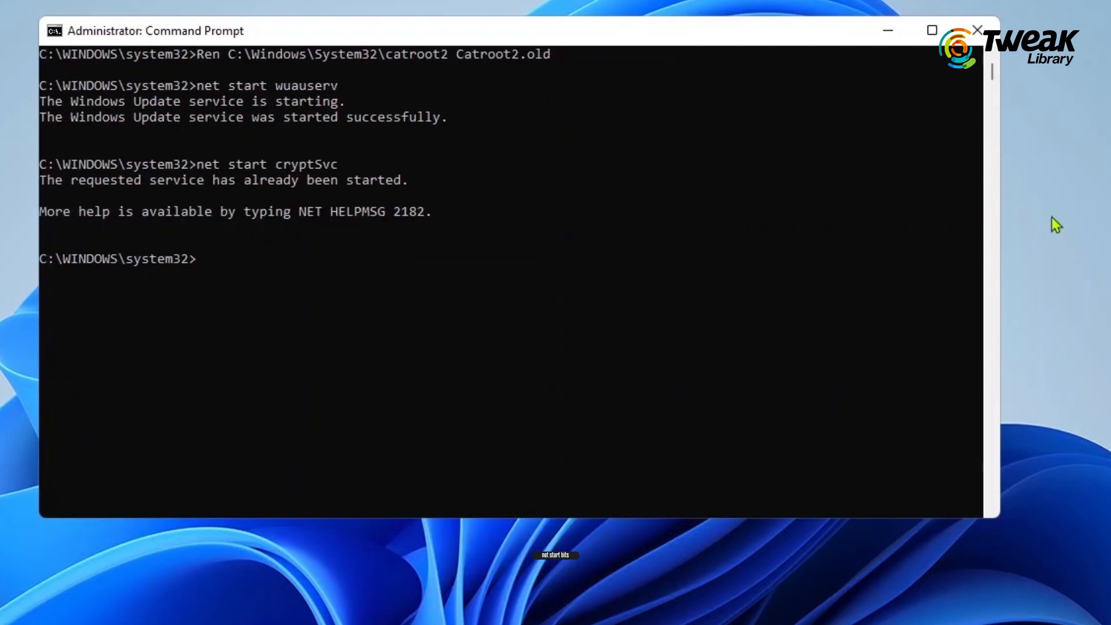
{"action": "type", "text": "net start bits"}
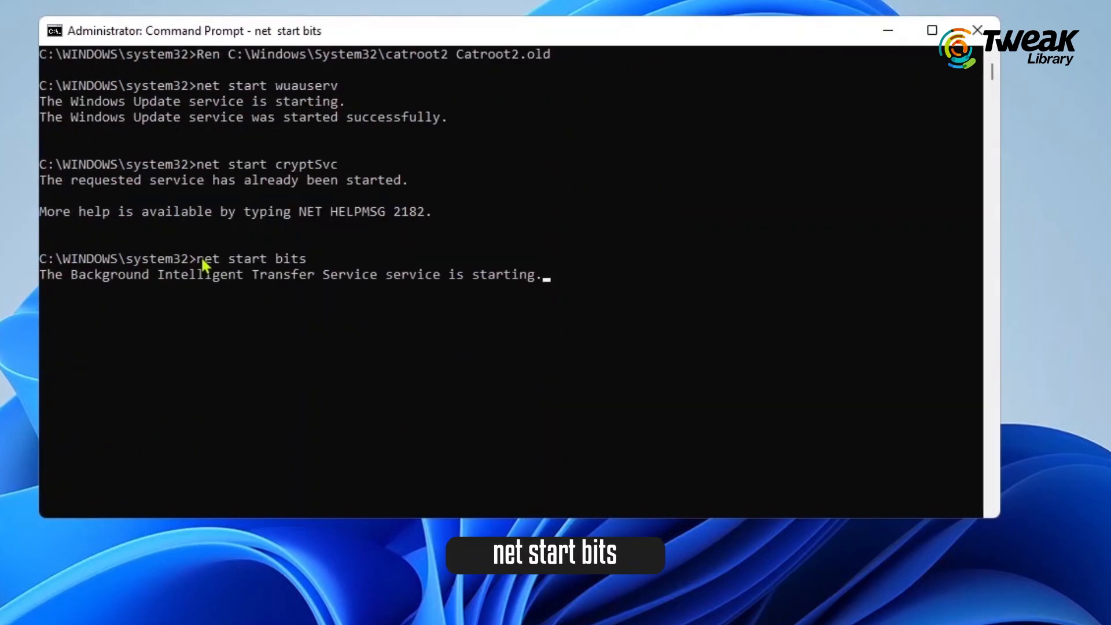
{"action": "key", "text": "Enter"}
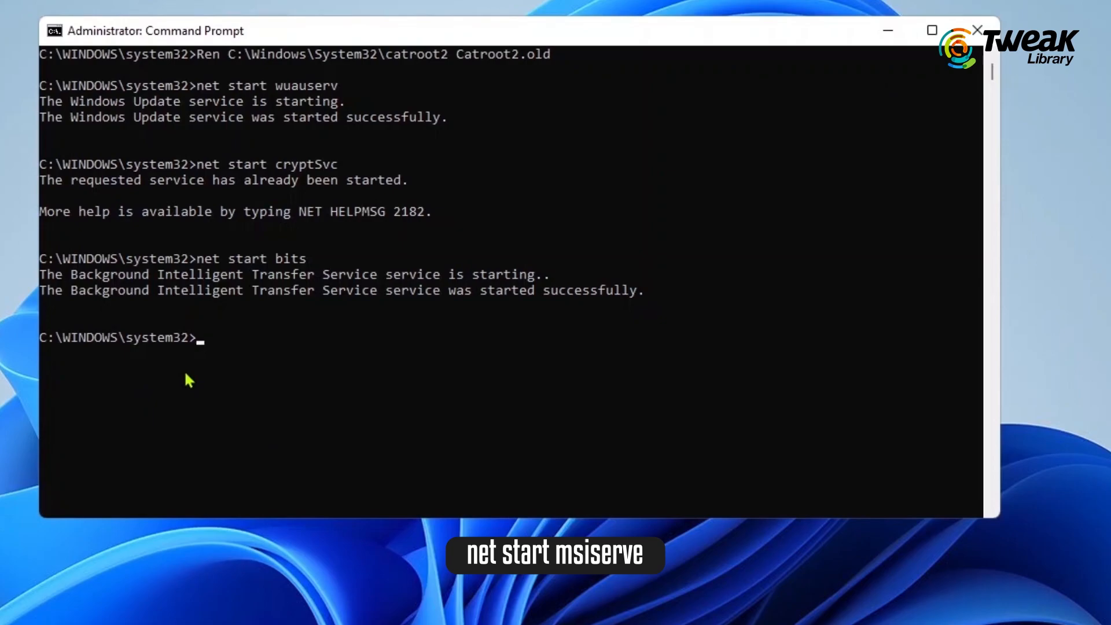
{"action": "type", "text": "net start msiserver"}
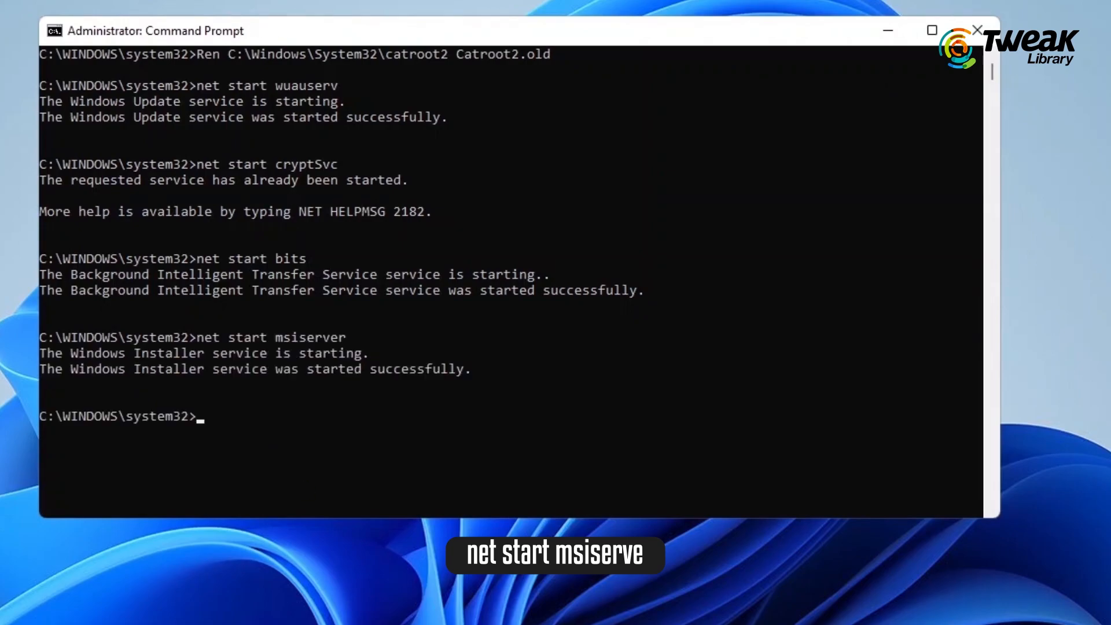
{"action": "left_click", "coordinate": [425, 611]}
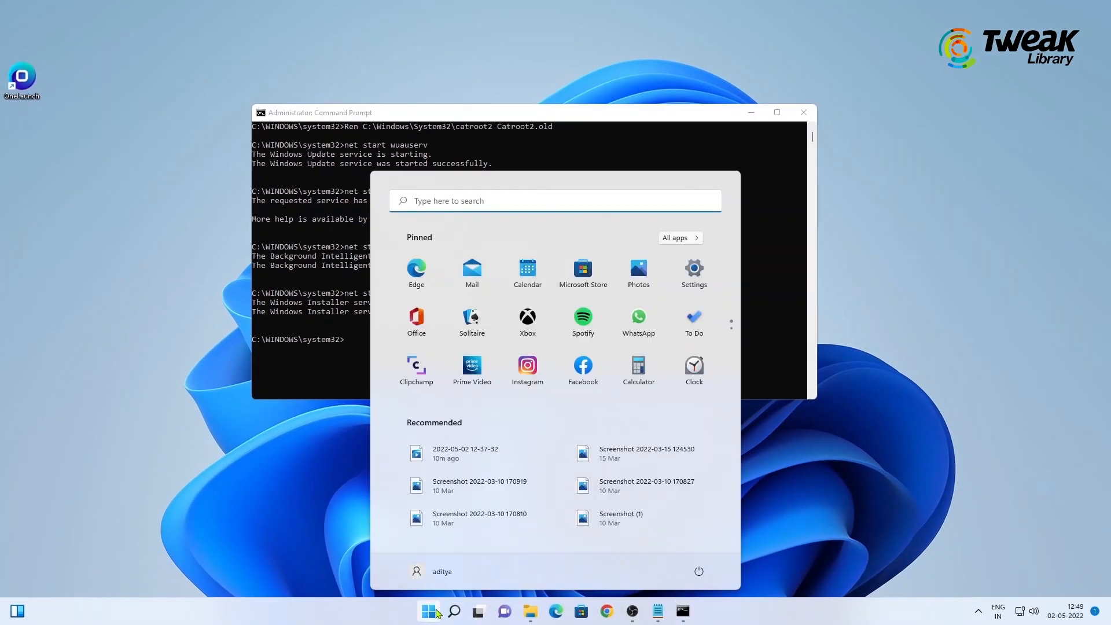
{"action": "mouse_move", "coordinate": [698, 572]}
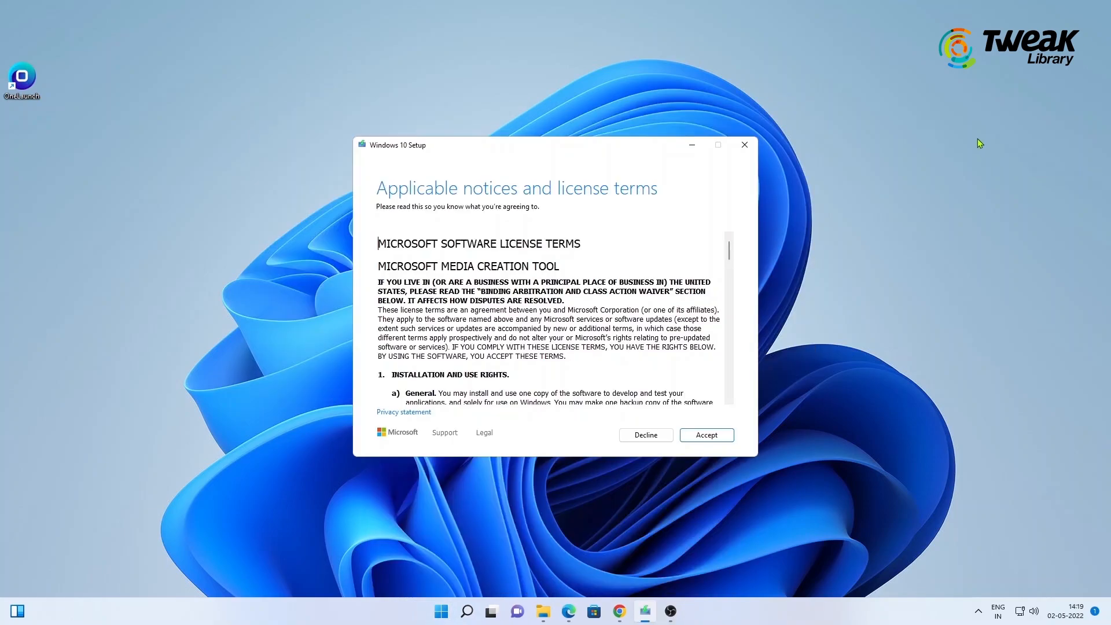
{"action": "mouse_move", "coordinate": [446, 294]}
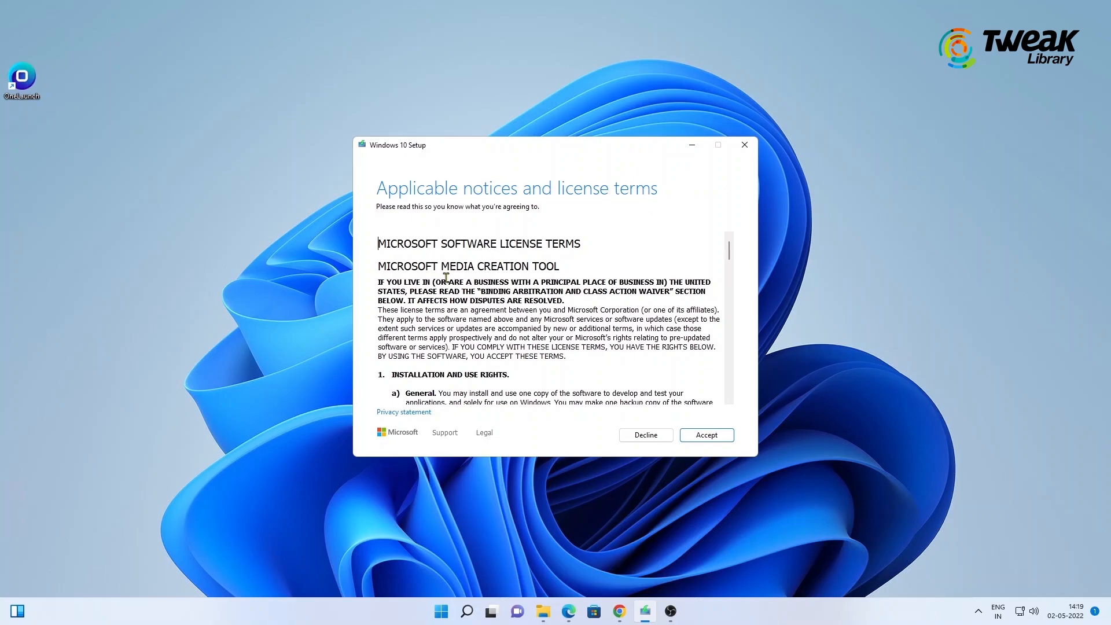
{"action": "mouse_move", "coordinate": [559, 440]}
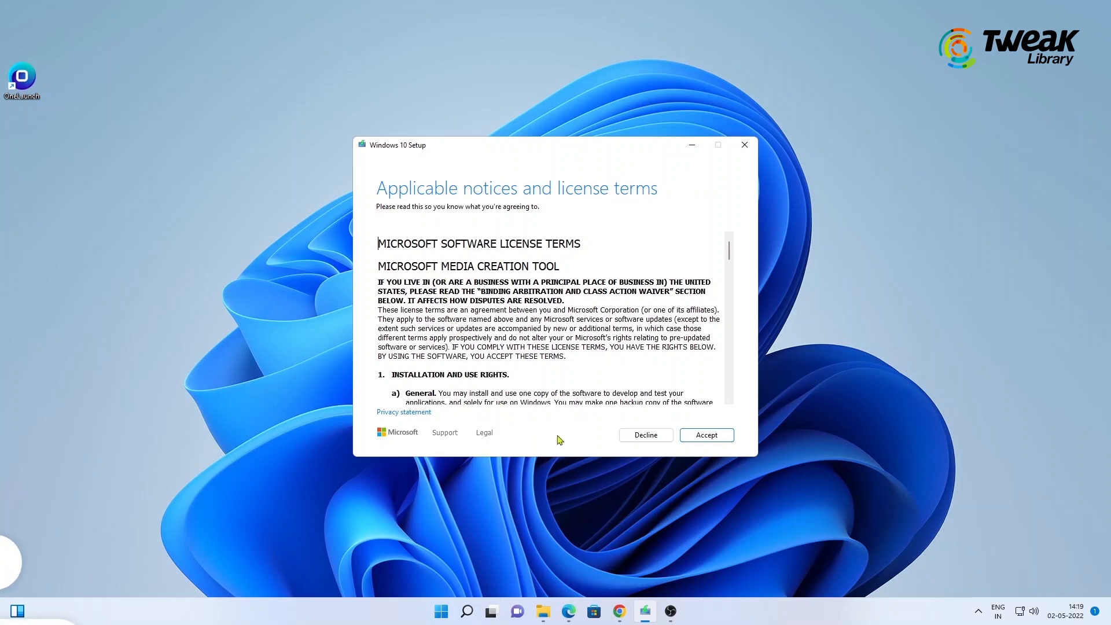